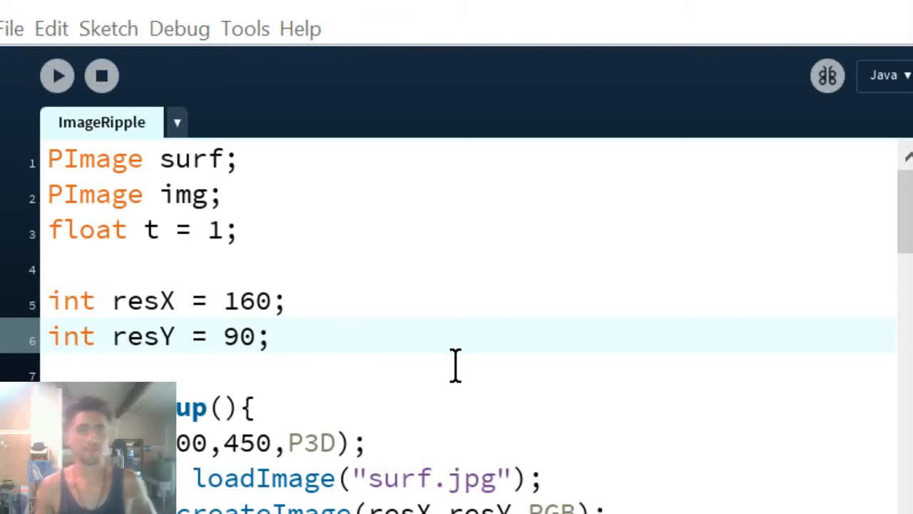
Run the ImageRipple sketch so the surf photo renders as rippling 3D pixel cells
{"action": "left_click", "coordinate": [457, 368]}
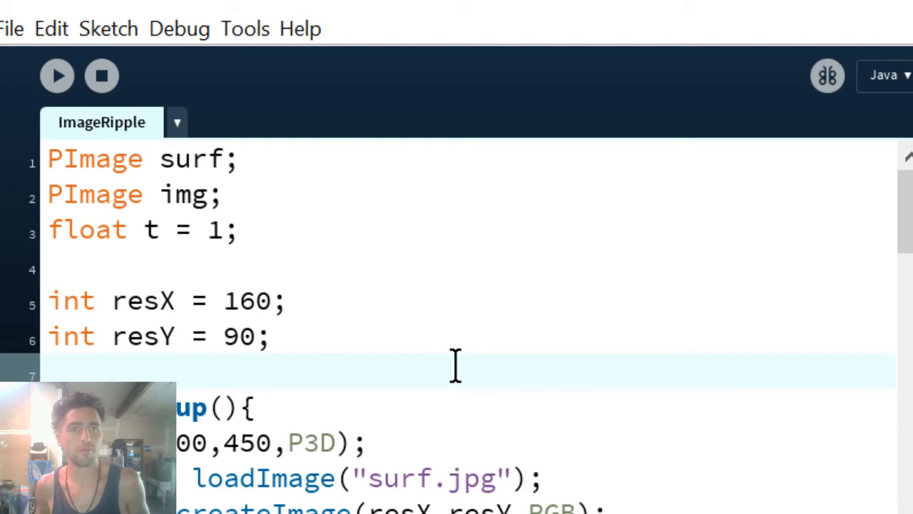
{"action": "left_click", "coordinate": [57, 75]}
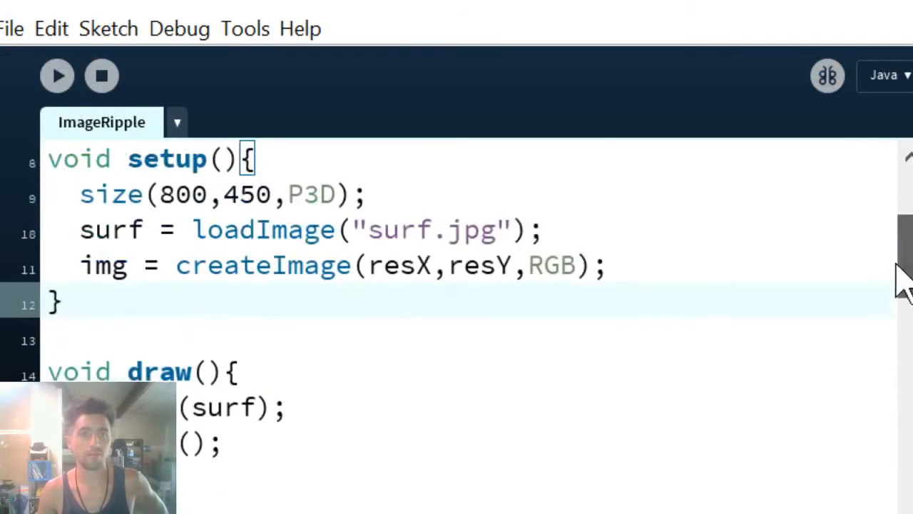
{"action": "scroll", "scroll_direction": "down", "scroll_amount": 3}
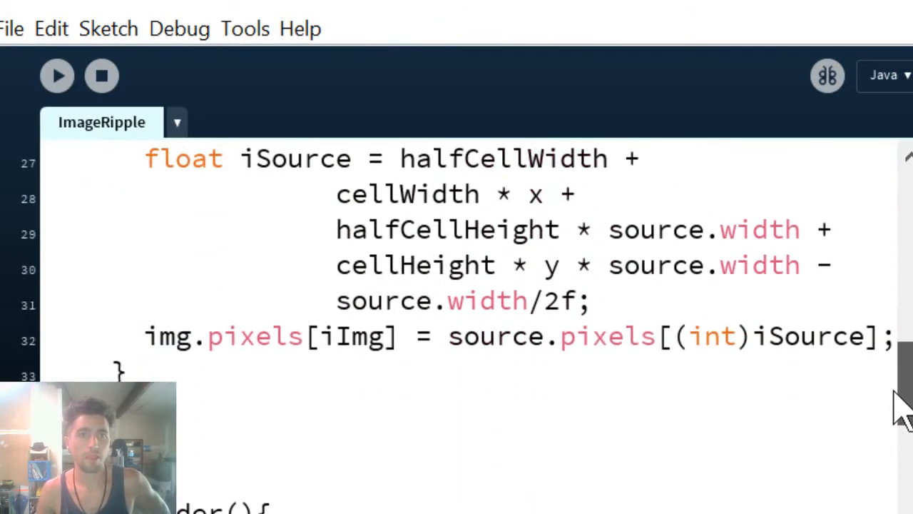
{"action": "scroll", "scroll_direction": "down", "scroll_amount": 3}
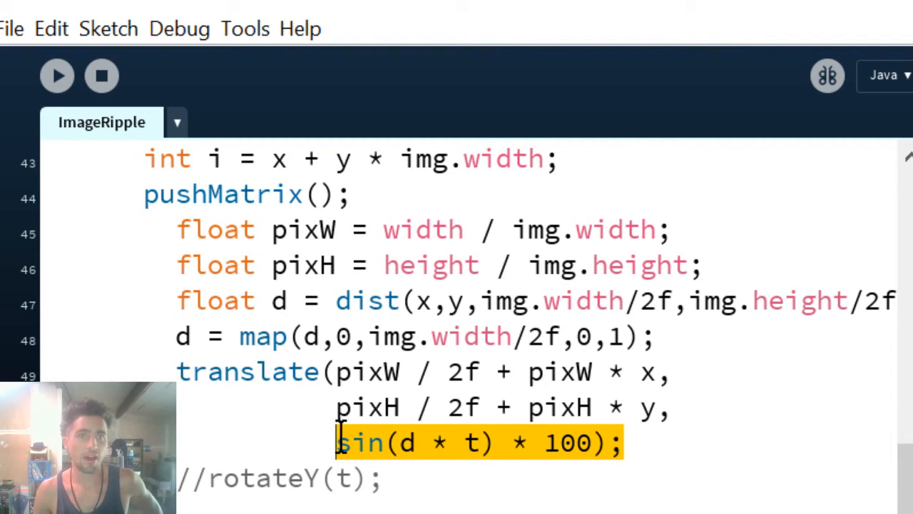
{"action": "mouse_move", "coordinate": [749, 456]}
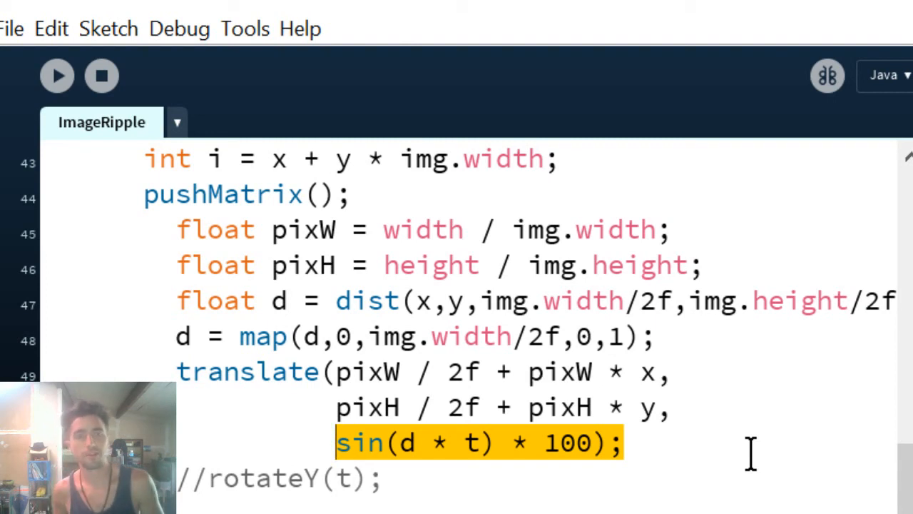
{"action": "mouse_move", "coordinate": [521, 11]}
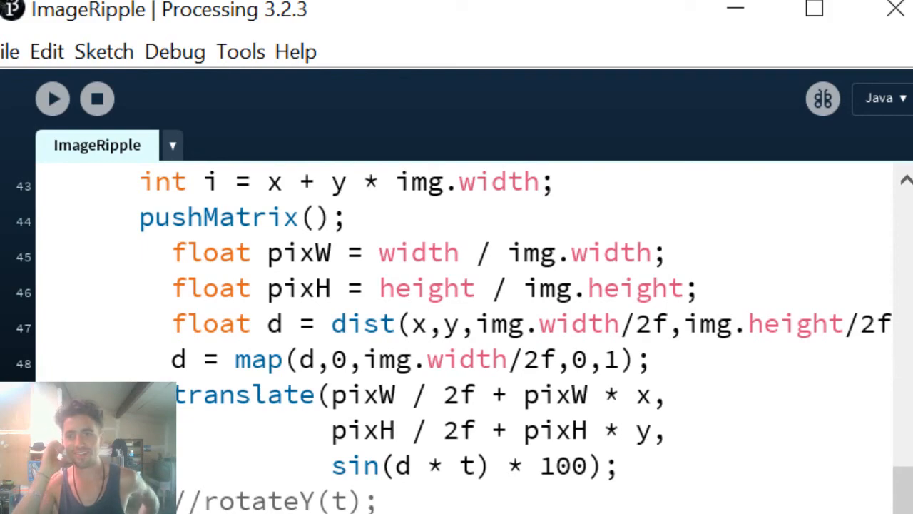
{"action": "left_click", "coordinate": [53, 100]}
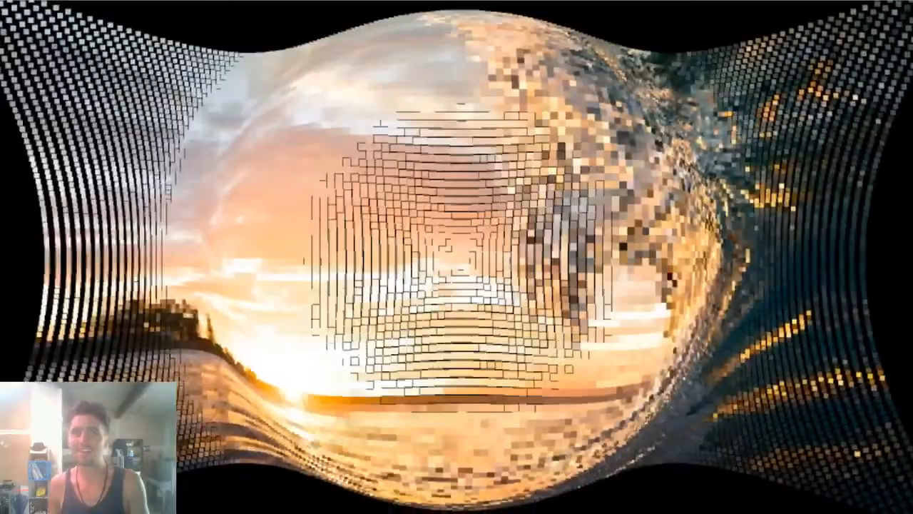